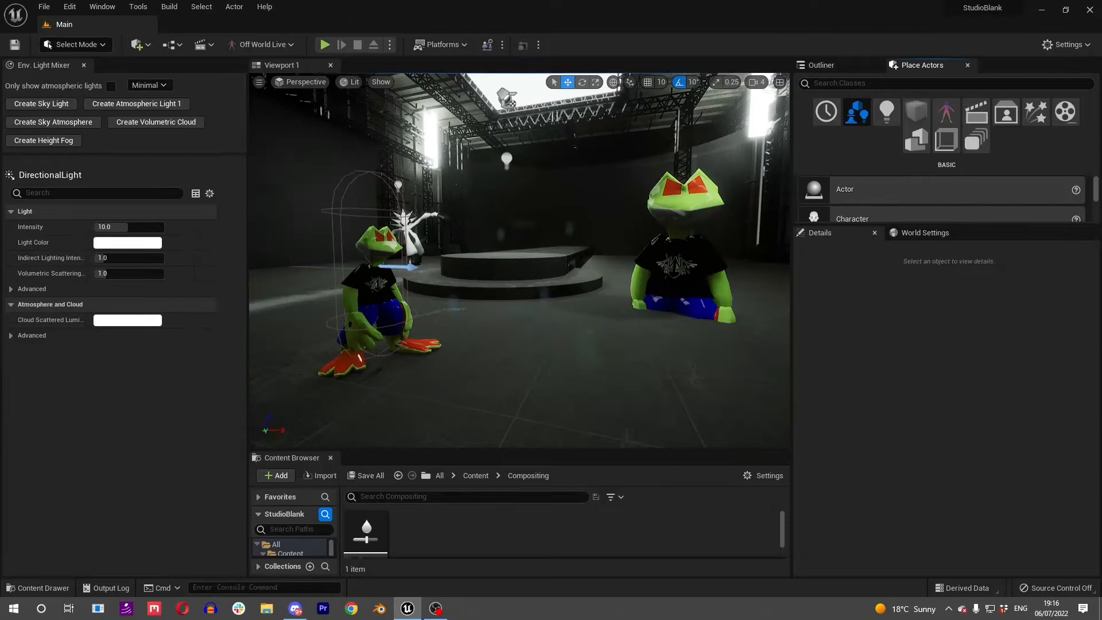
Check the Plugins browser briefly and close it again
click(69, 6)
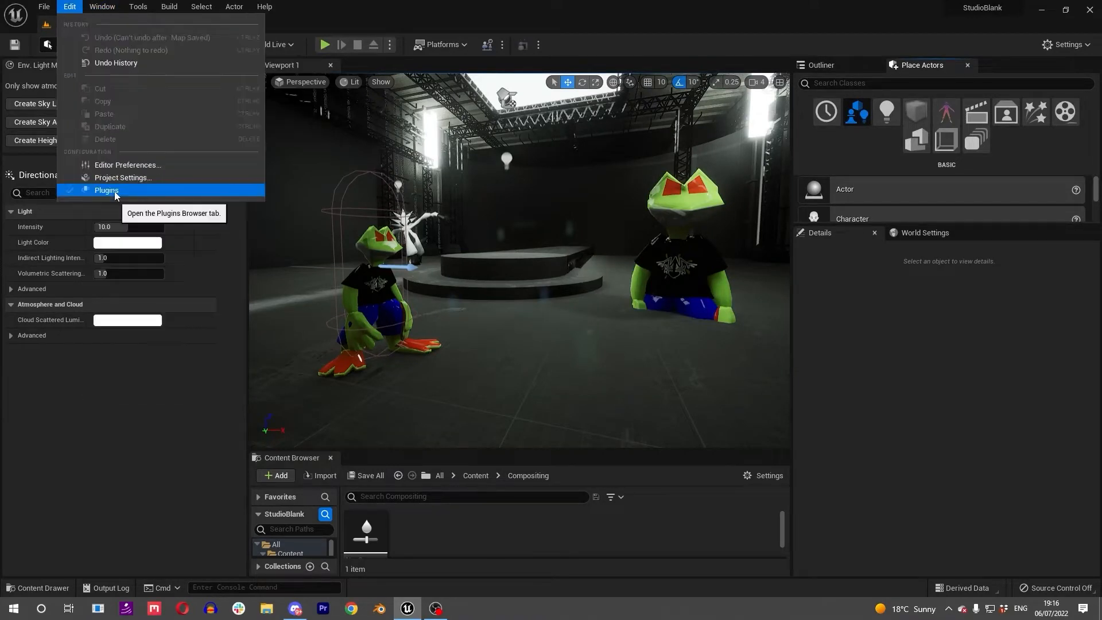
click(107, 190)
text(composure)
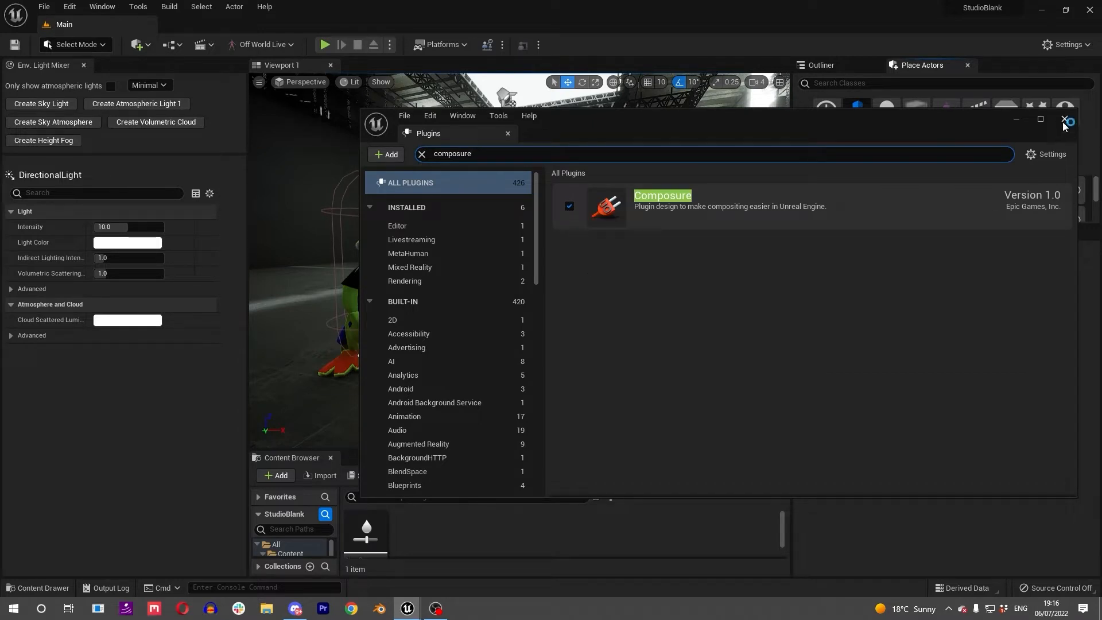
click(1064, 120)
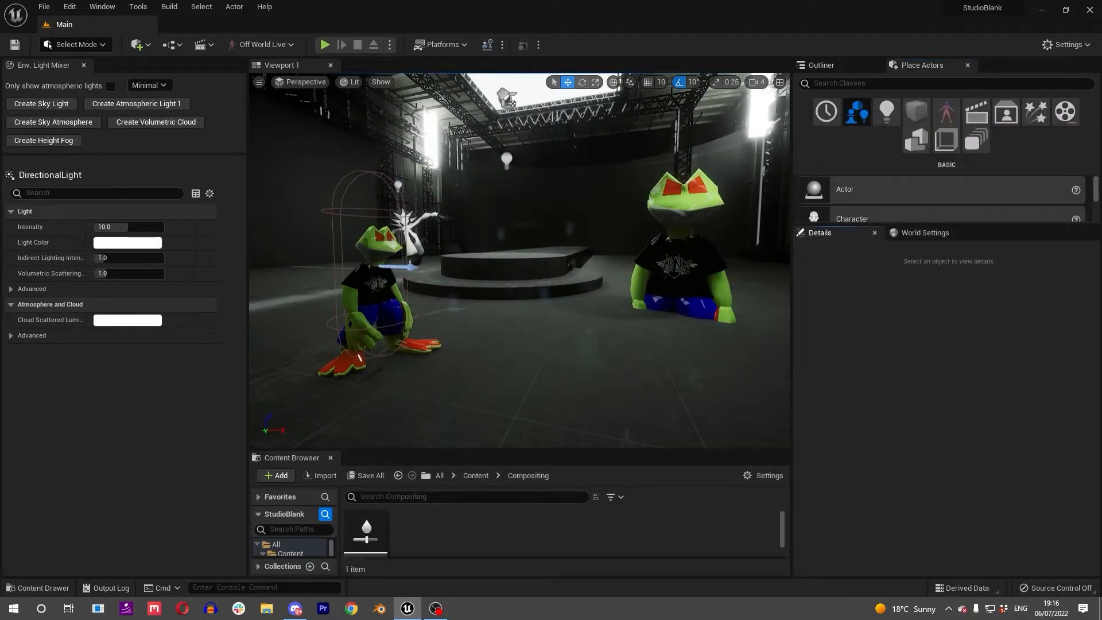
Bring up the Composure Compositing panel from Window > Virtual Production
click(102, 6)
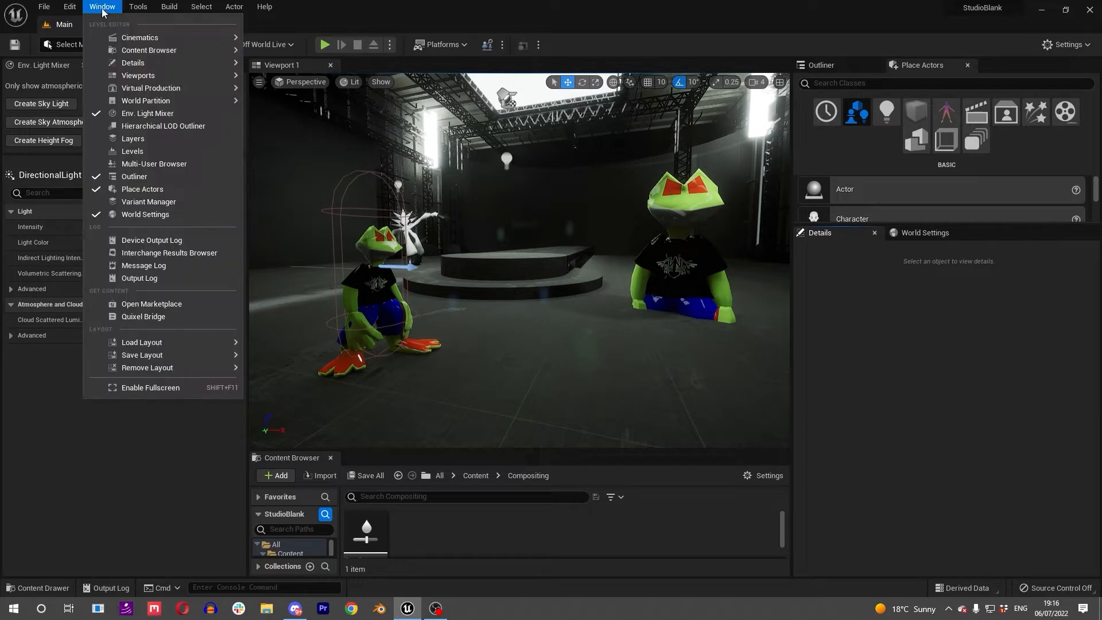
mouse_move(151, 88)
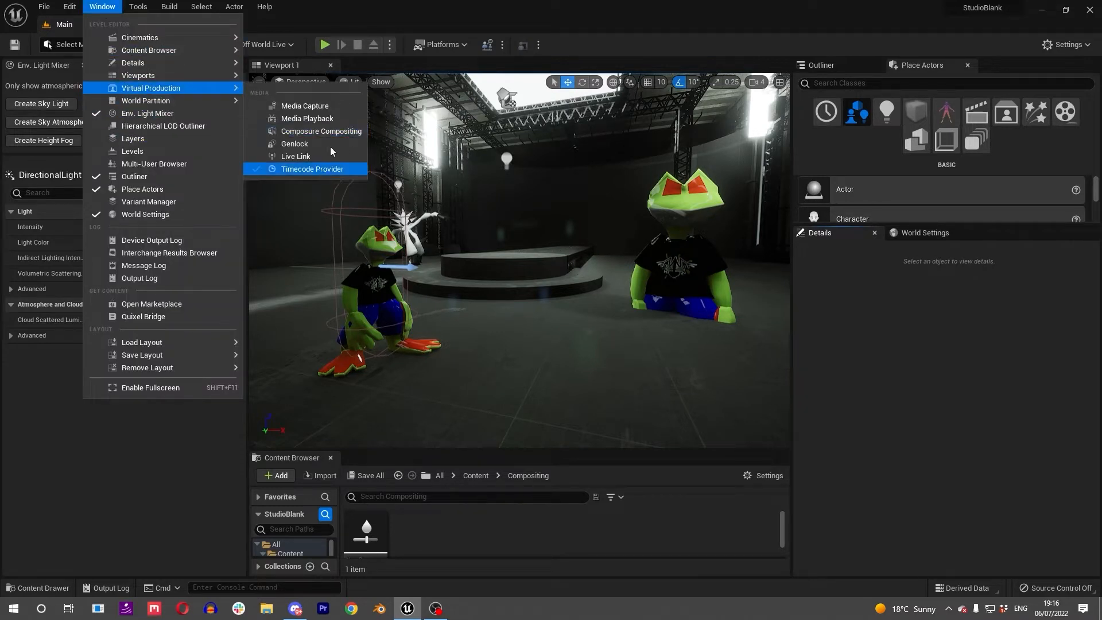
click(320, 131)
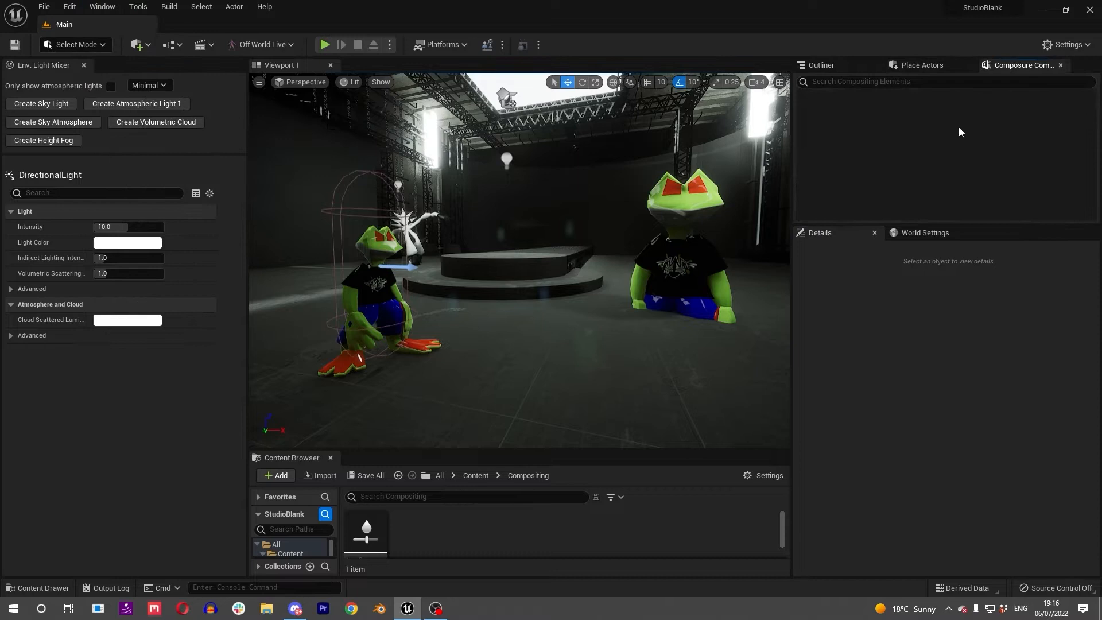
mouse_move(879, 131)
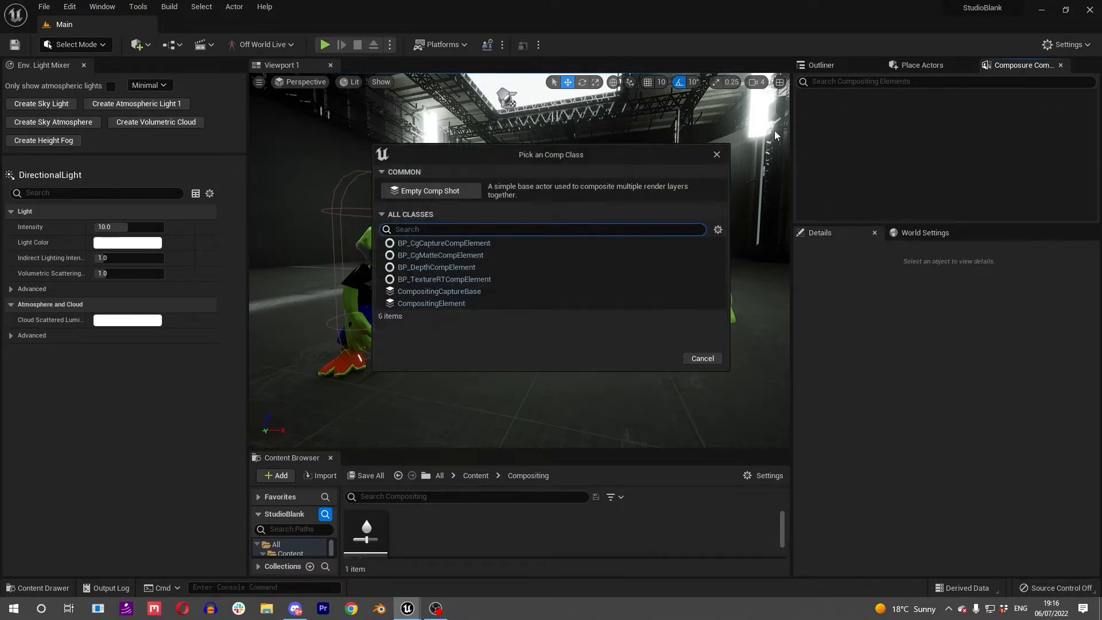
Create an empty comp shot named DjingComp, add a CG layer element and show its settings
click(429, 190)
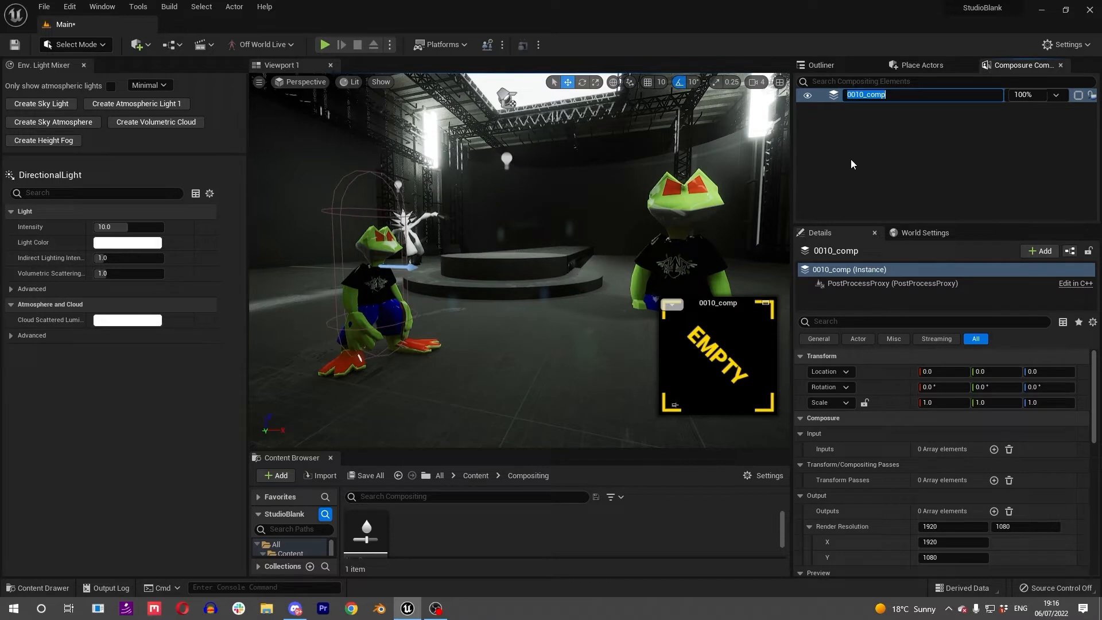
text(DjingComp)
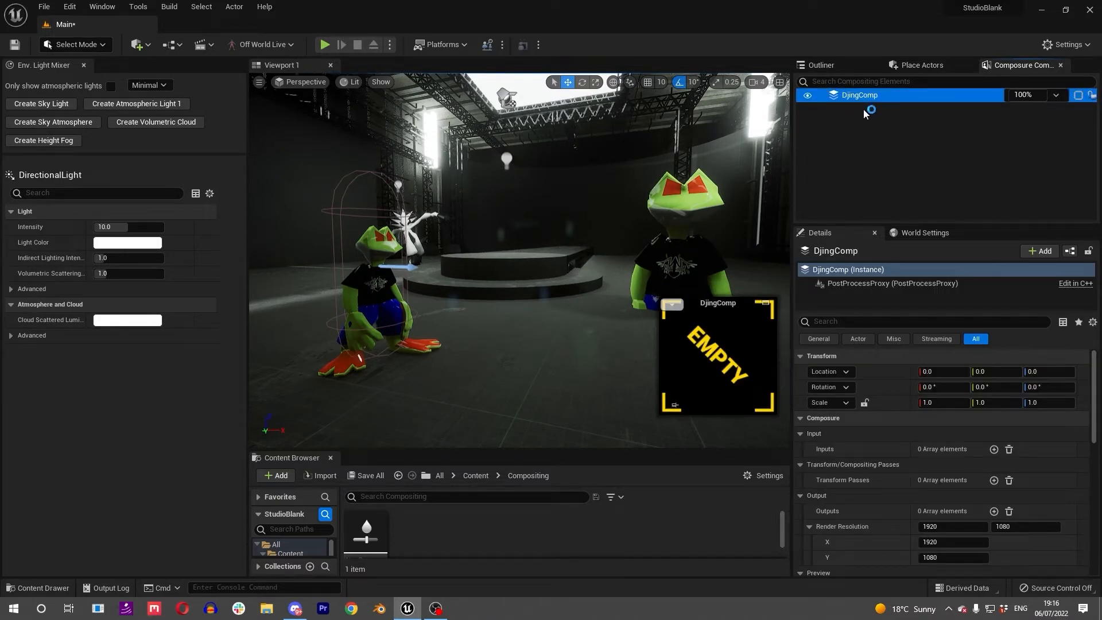
right_click(858, 95)
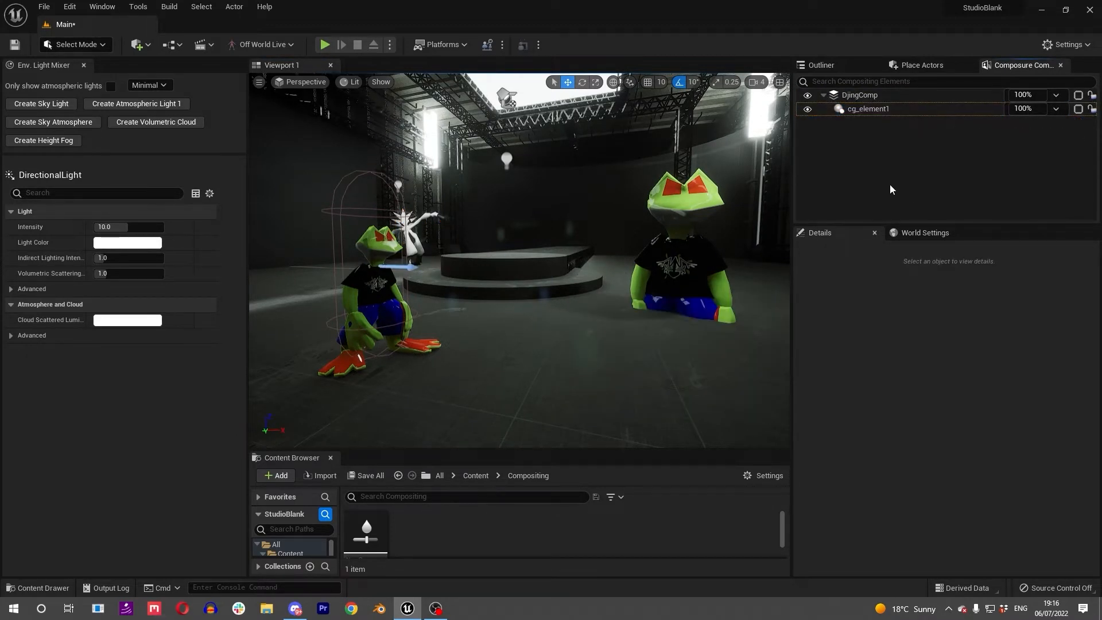
click(859, 95)
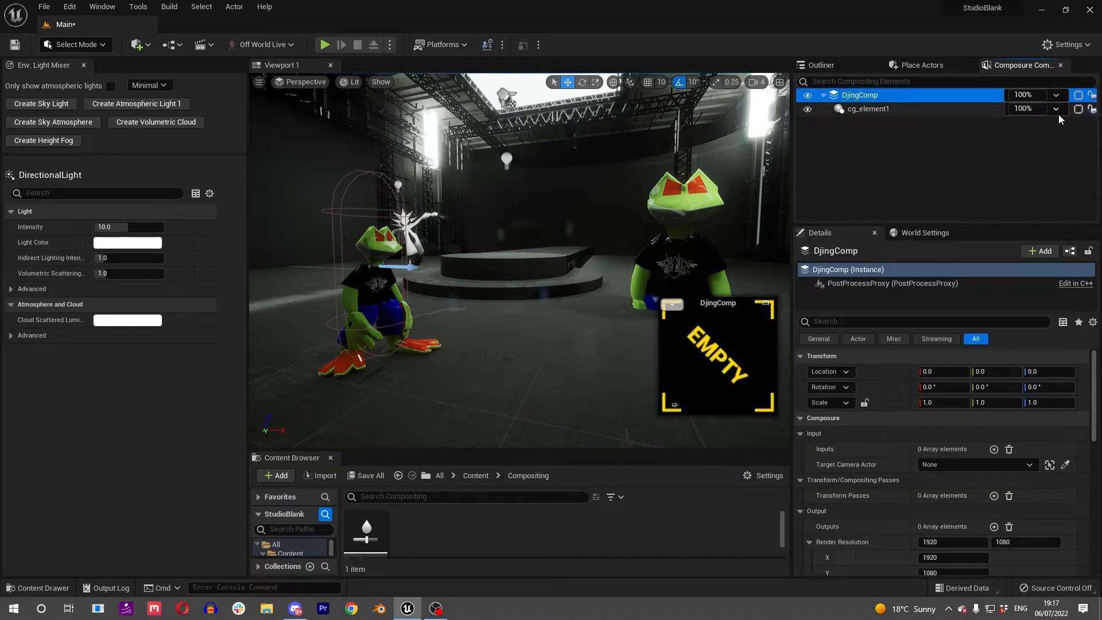
mouse_move(1077, 110)
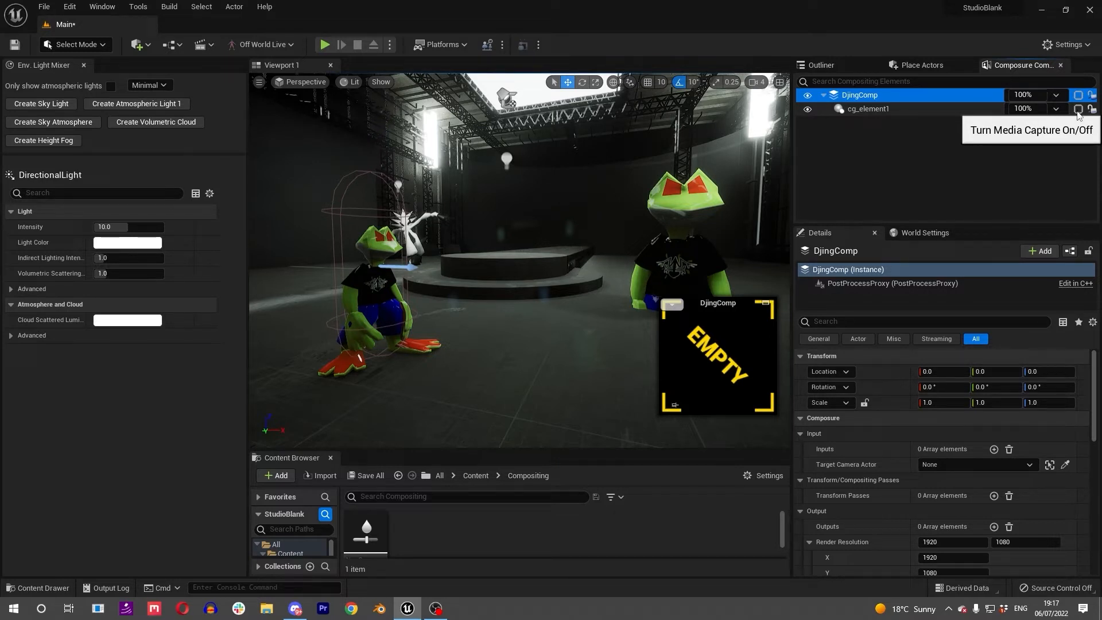
mouse_move(1090, 109)
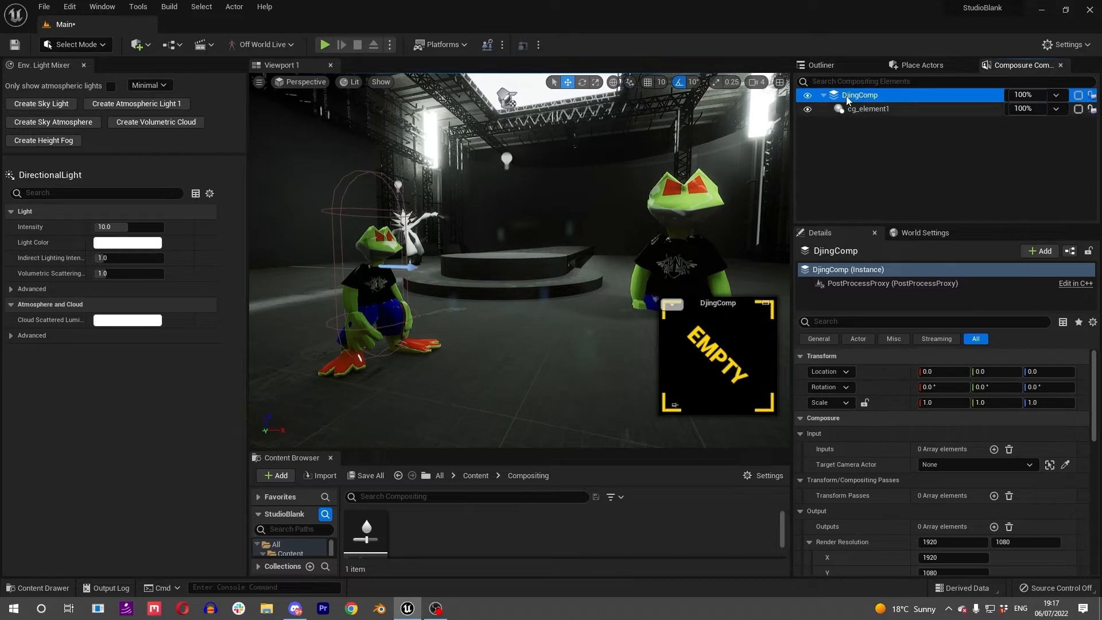
mouse_move(758, 308)
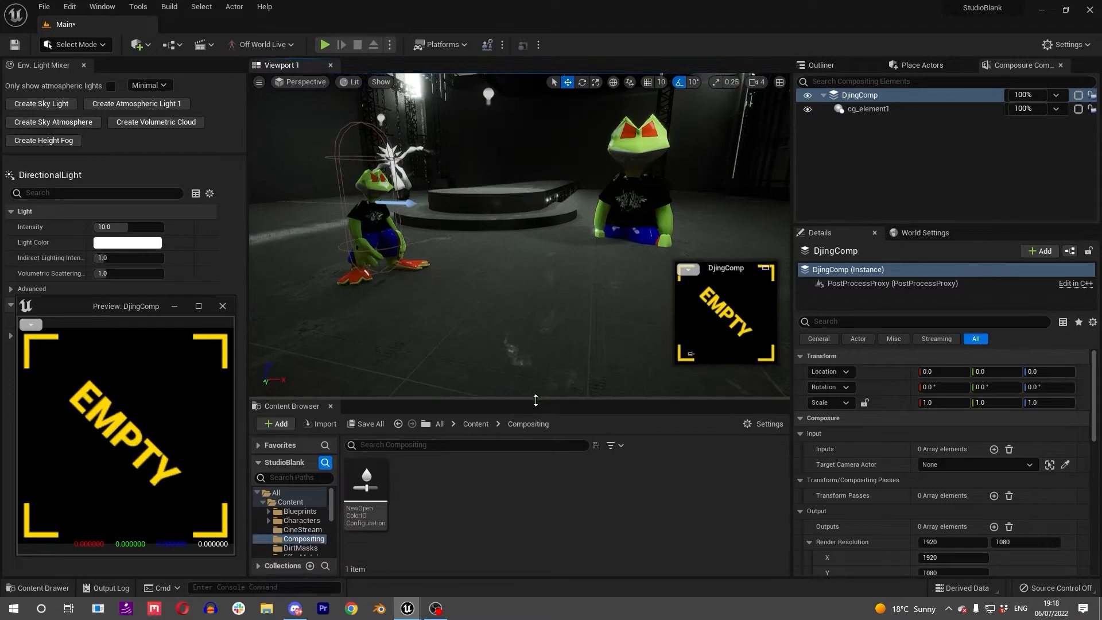
Place an OWL Cine Cam Capture on the stage and snap it to the current view
click(919, 64)
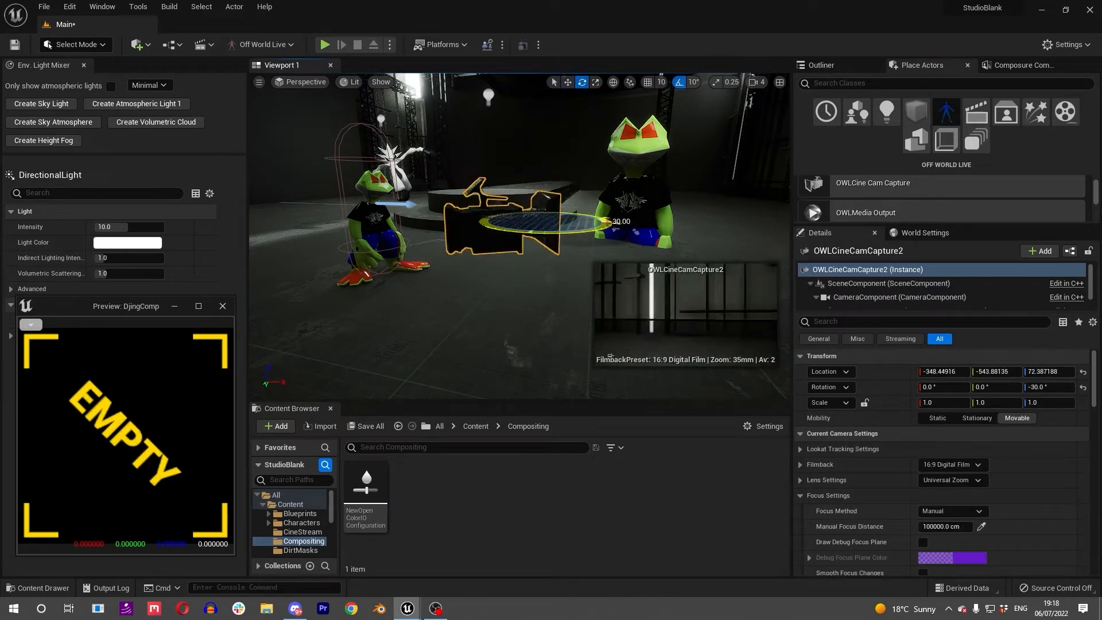
drag(601, 221, 551, 182)
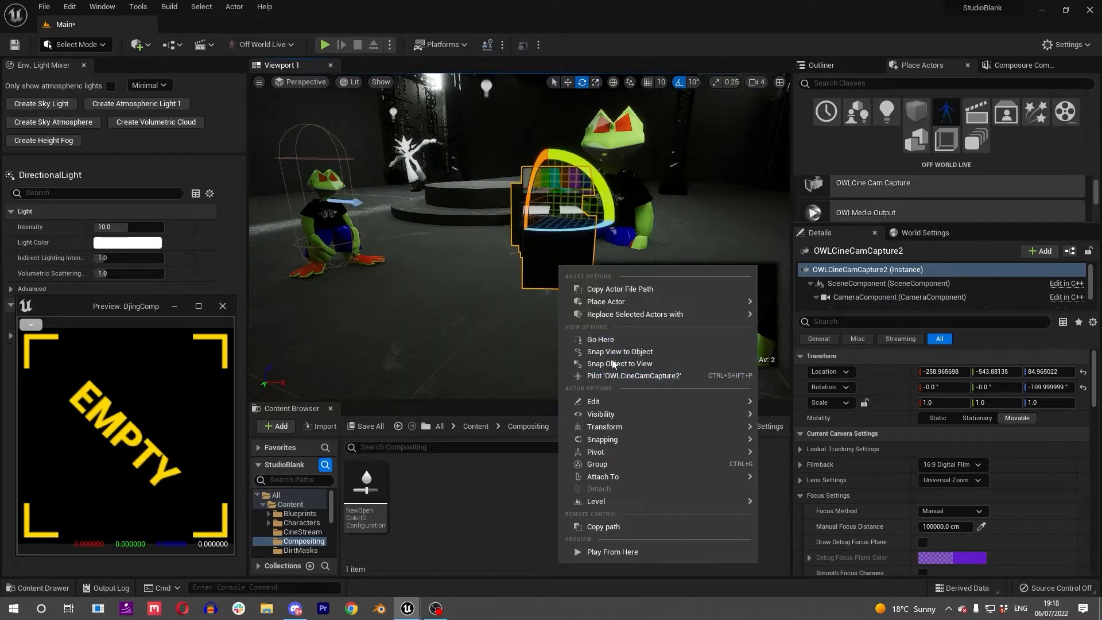
click(632, 375)
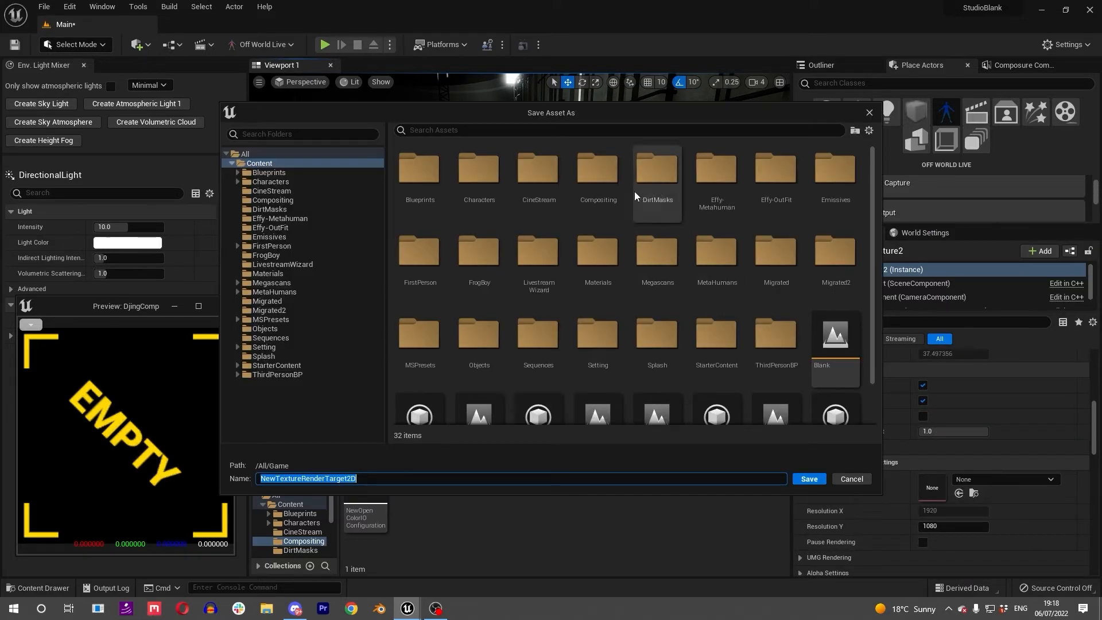
Save the new render target as DJCameraAngle_RT in Compositing
click(272, 200)
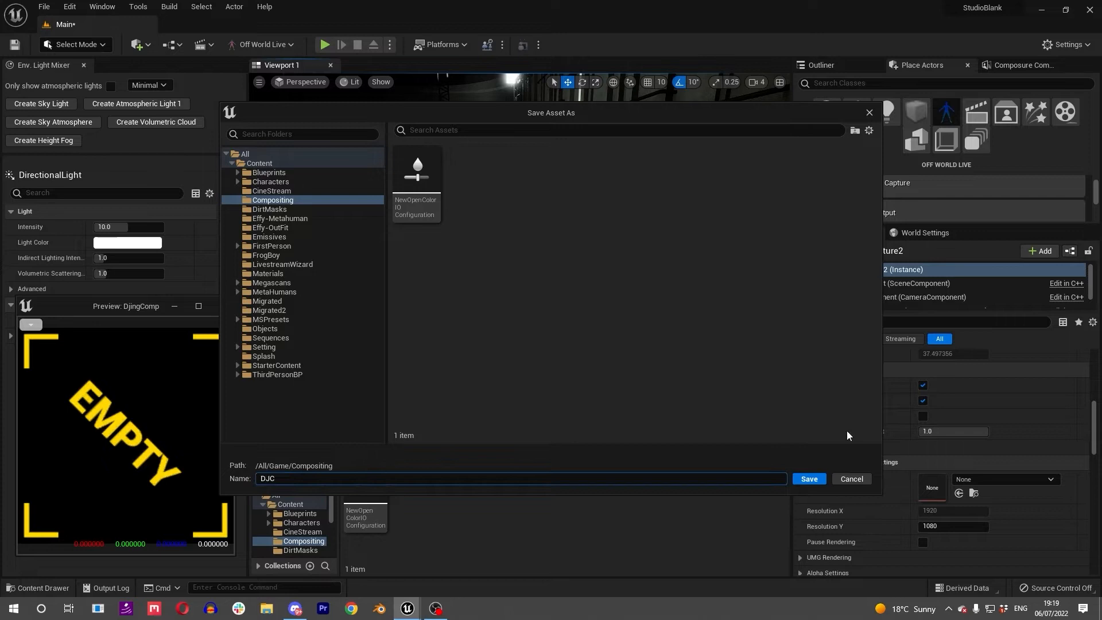
text(CameraAngle)
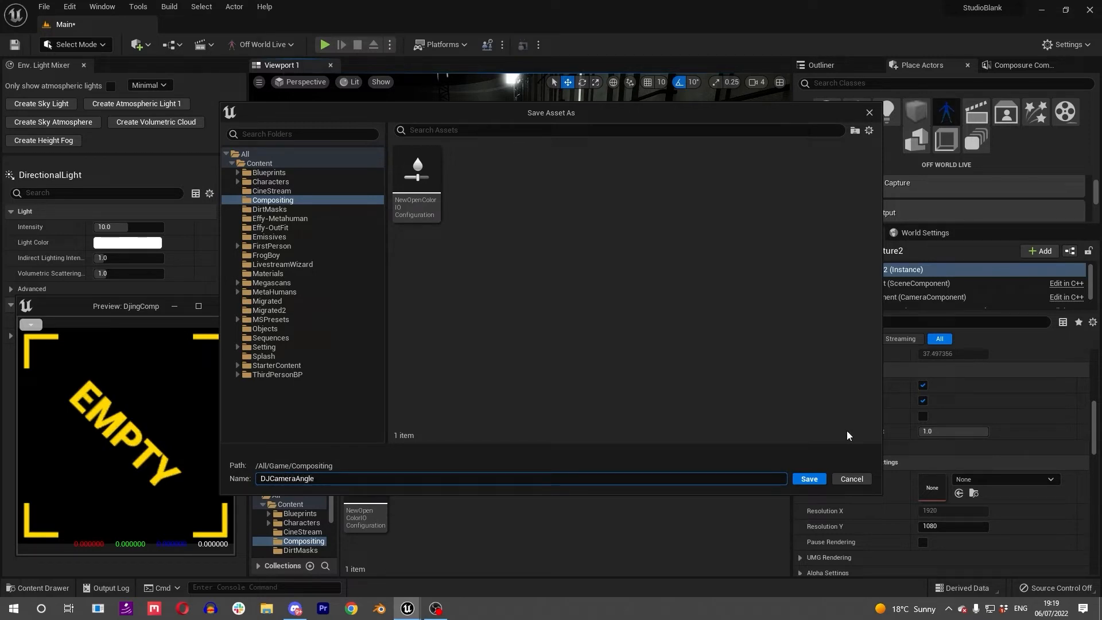
click(808, 478)
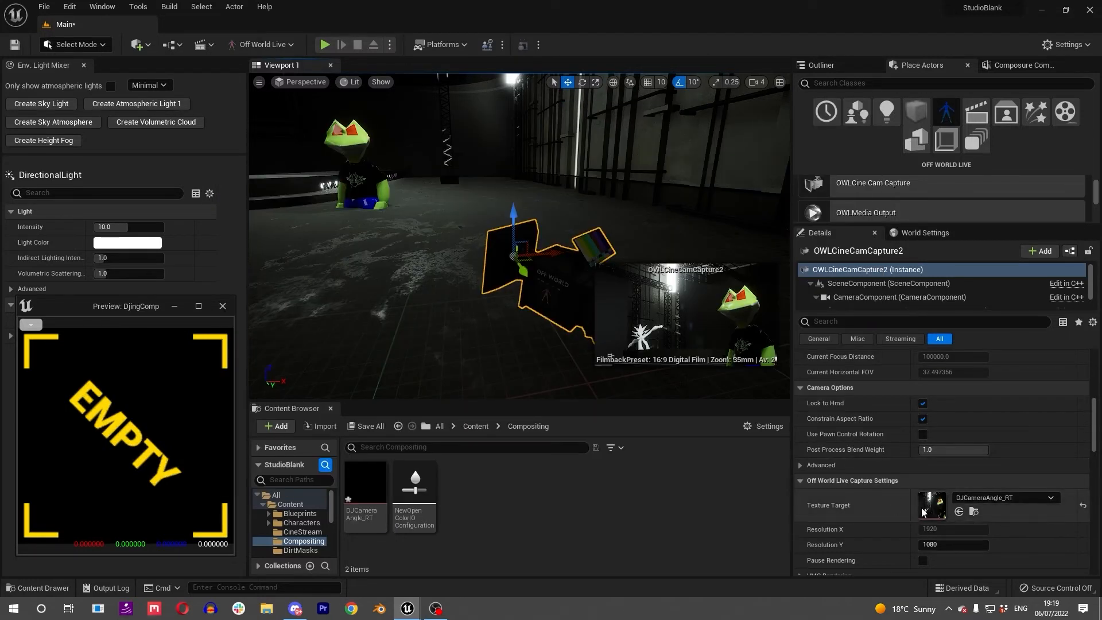
Return to the Composure panel and show DjingComp's composite settings
double_click(363, 481)
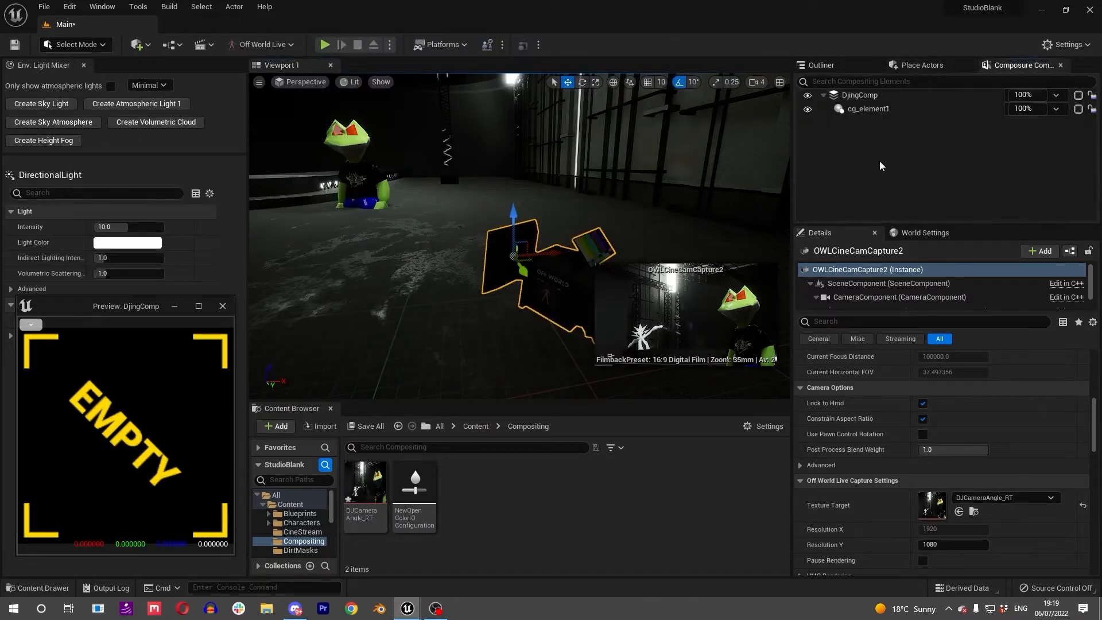
click(858, 94)
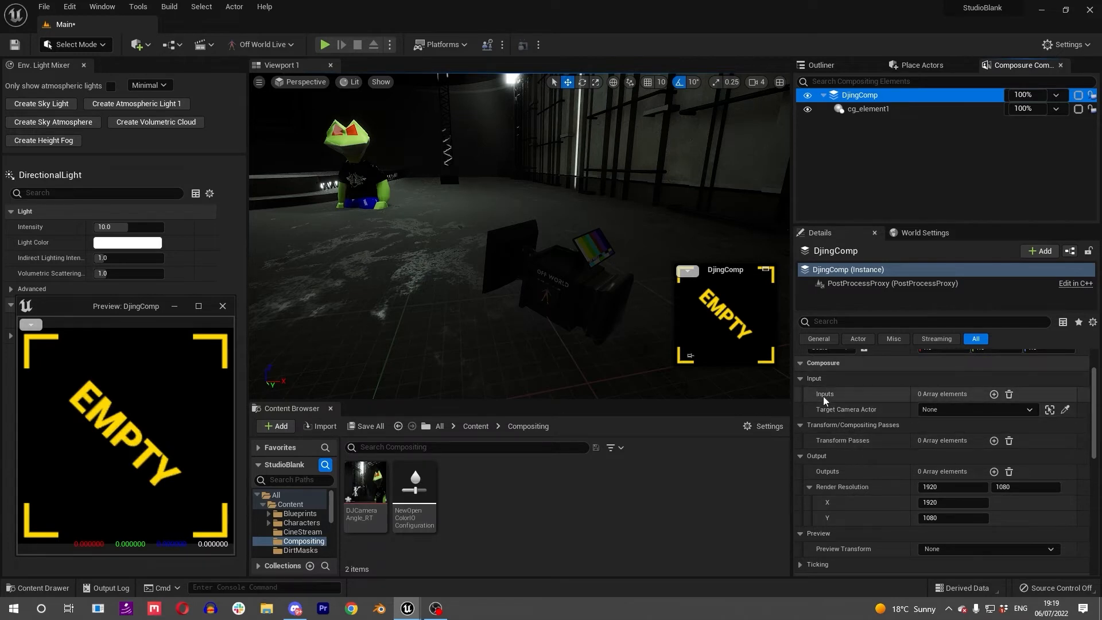
Add a Texture Input pass to DjingComp fed by DJCameraAngle_RT
click(993, 394)
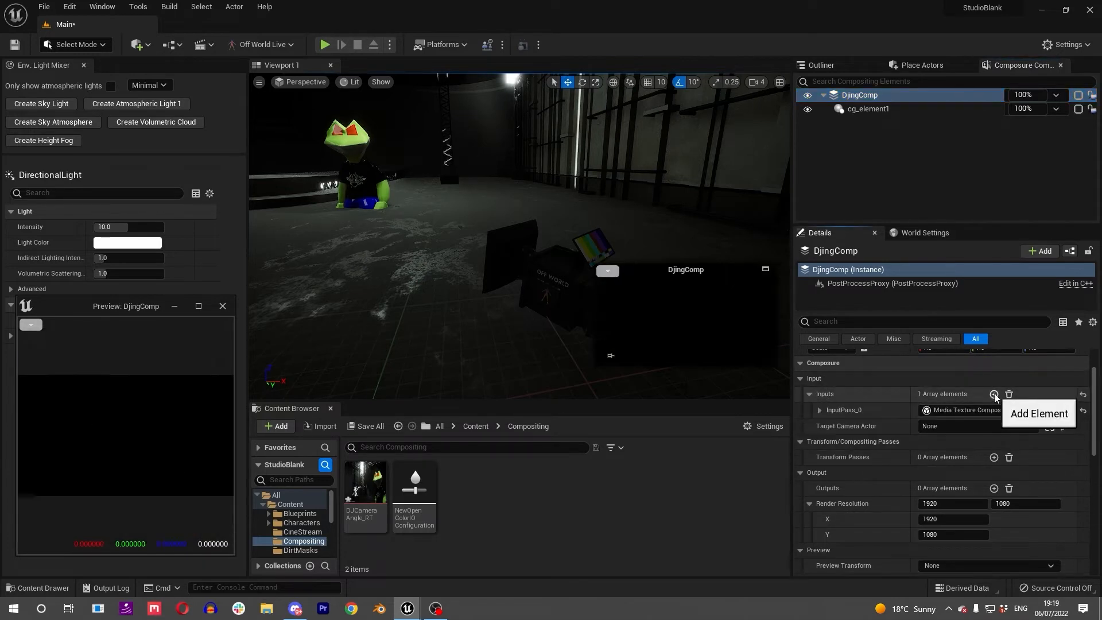
click(976, 410)
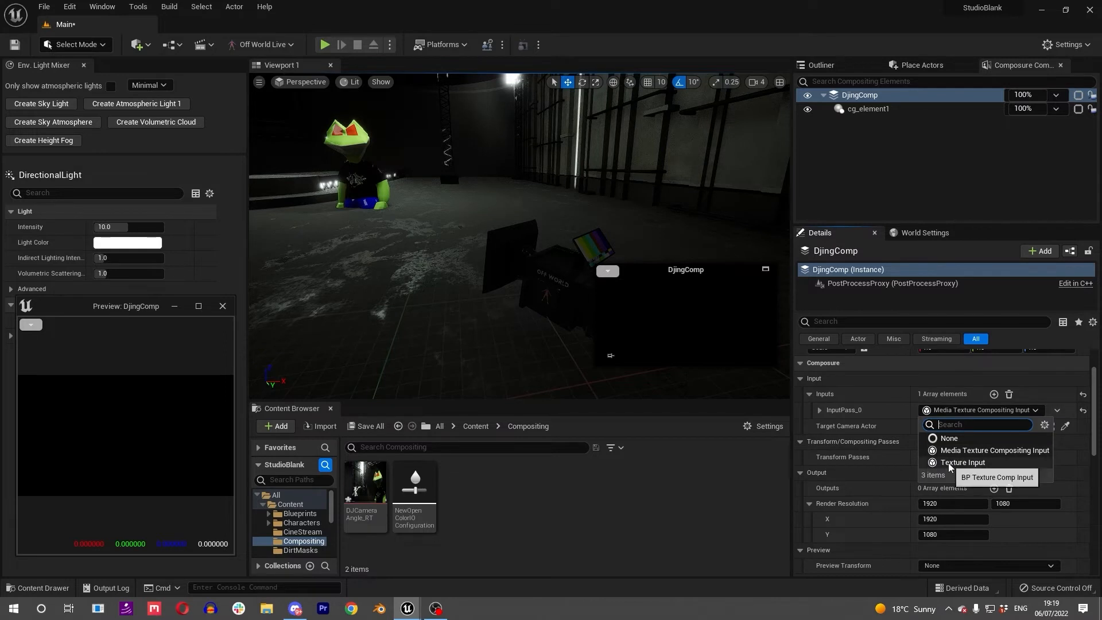
click(961, 462)
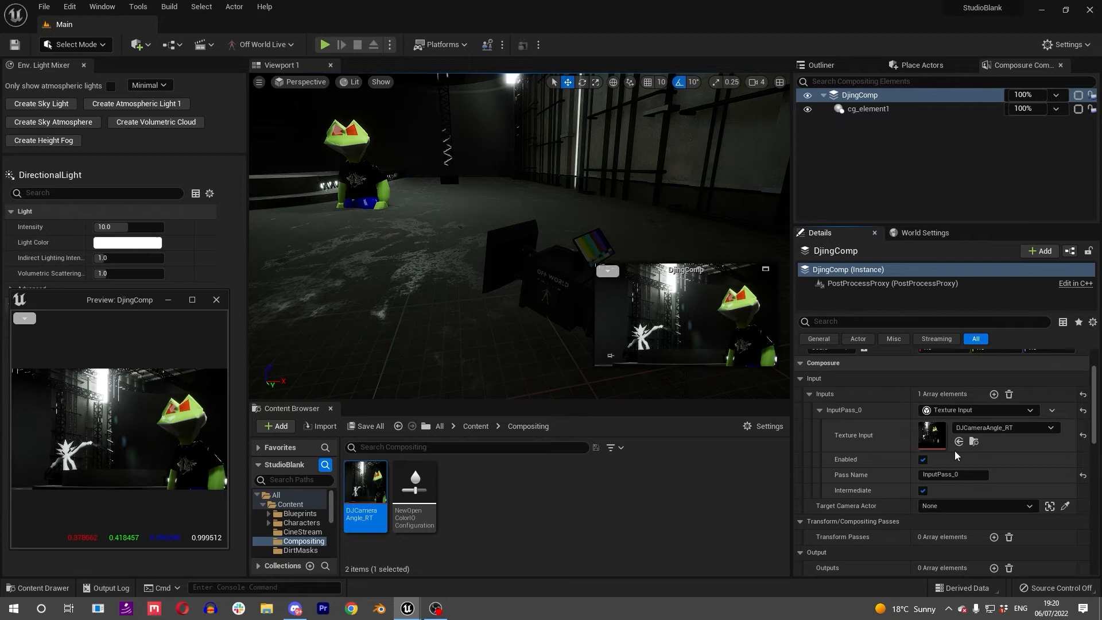
scroll(down, 3)
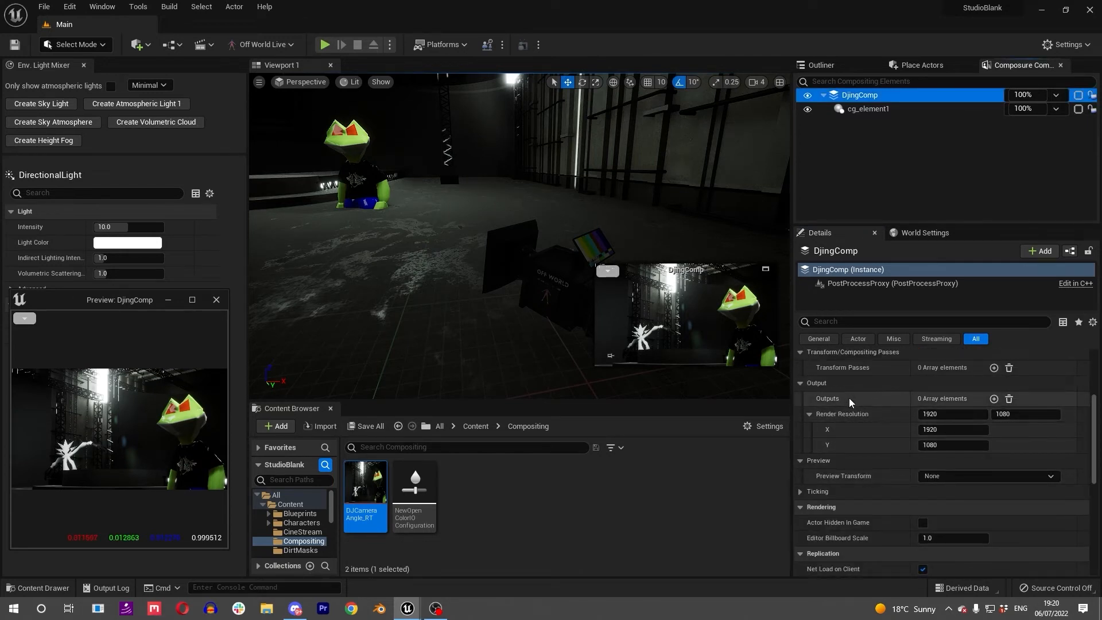
mouse_move(994, 398)
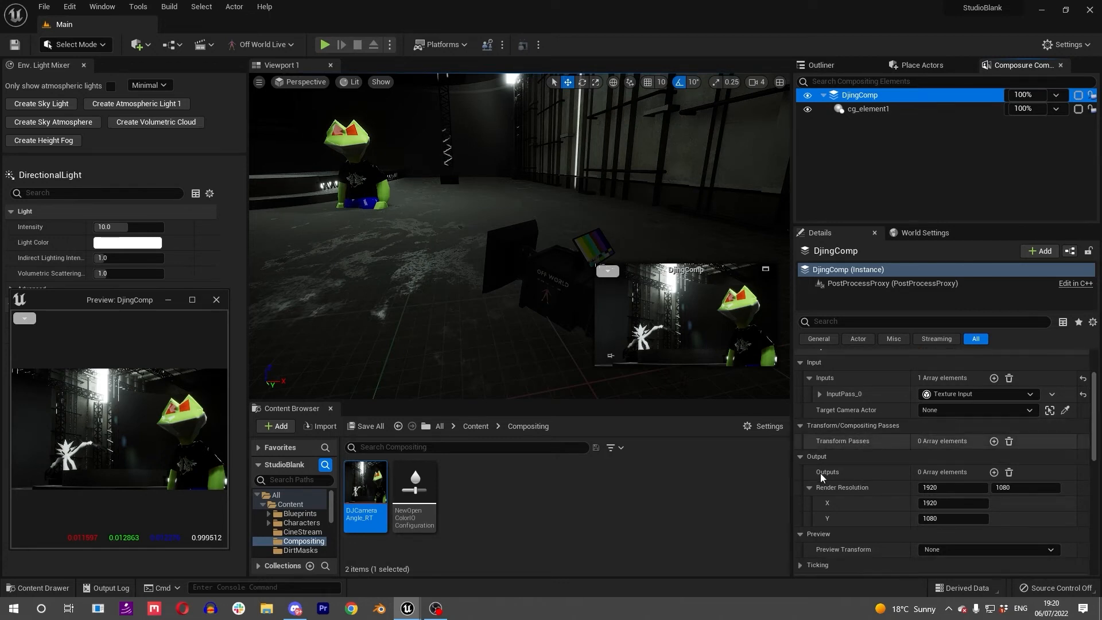
mouse_move(993, 471)
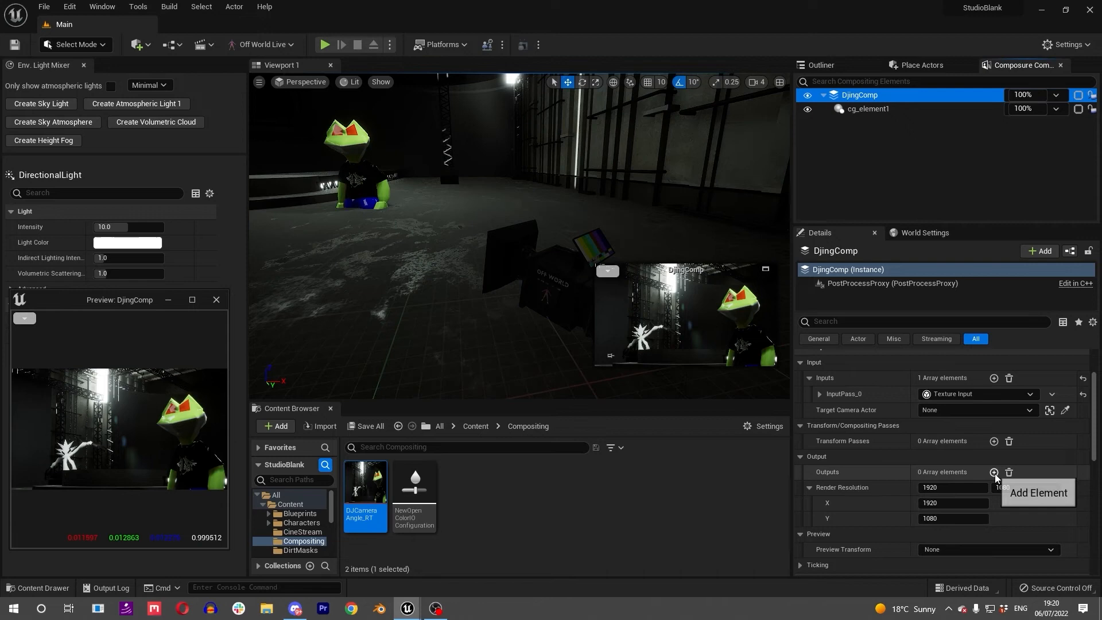
Add a render target output pass saved as a new DjingStreamOut render target
click(993, 472)
text(D)
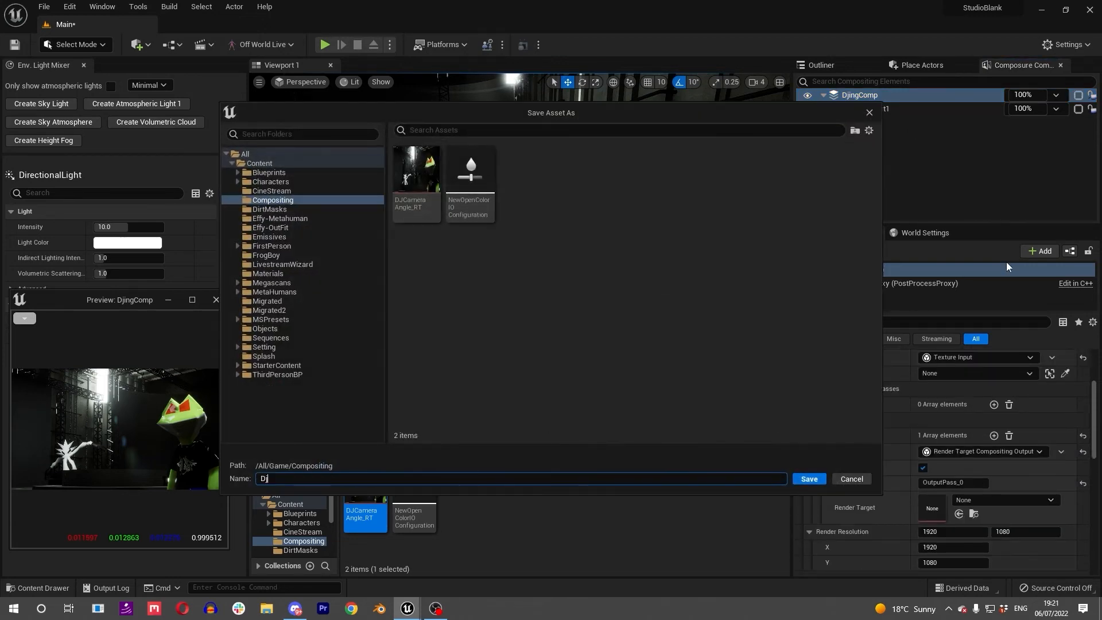
text(jingStreamOut)
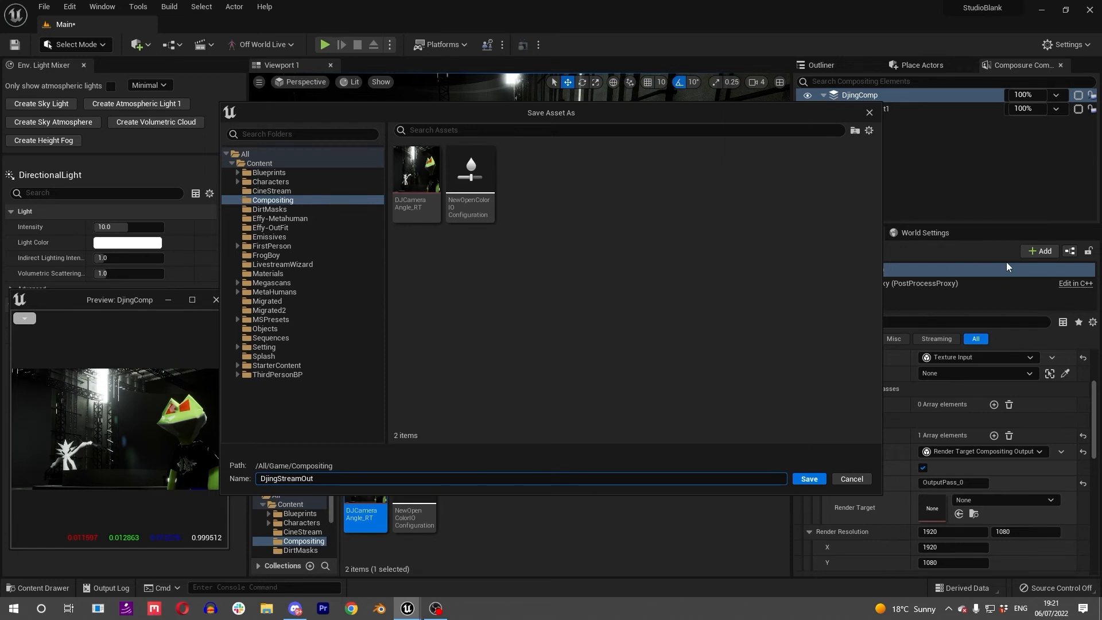
click(807, 479)
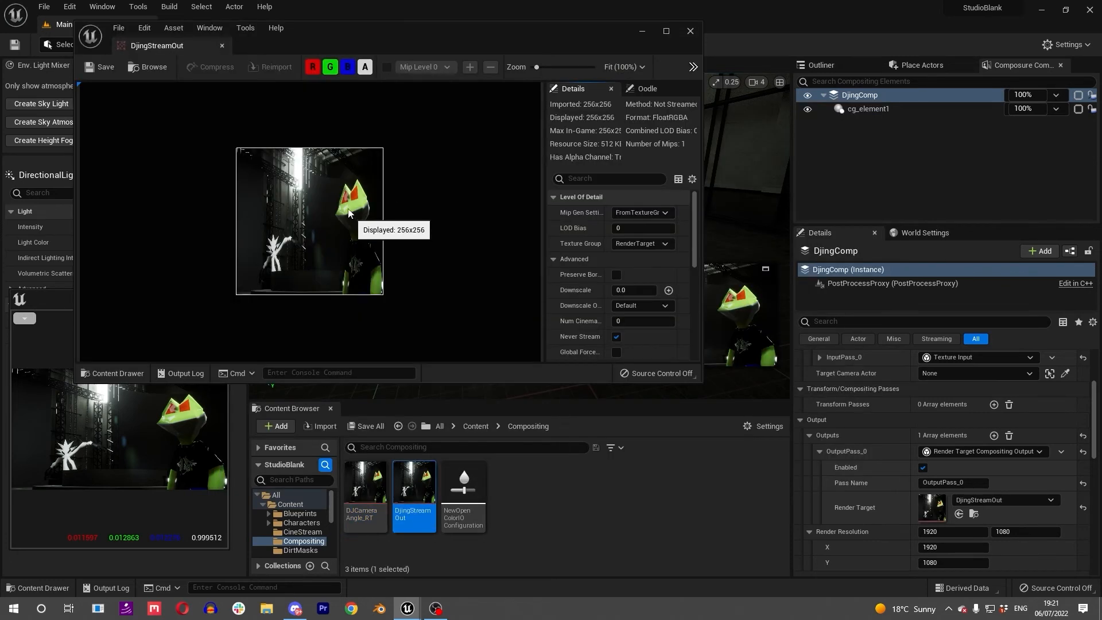
mouse_move(348, 291)
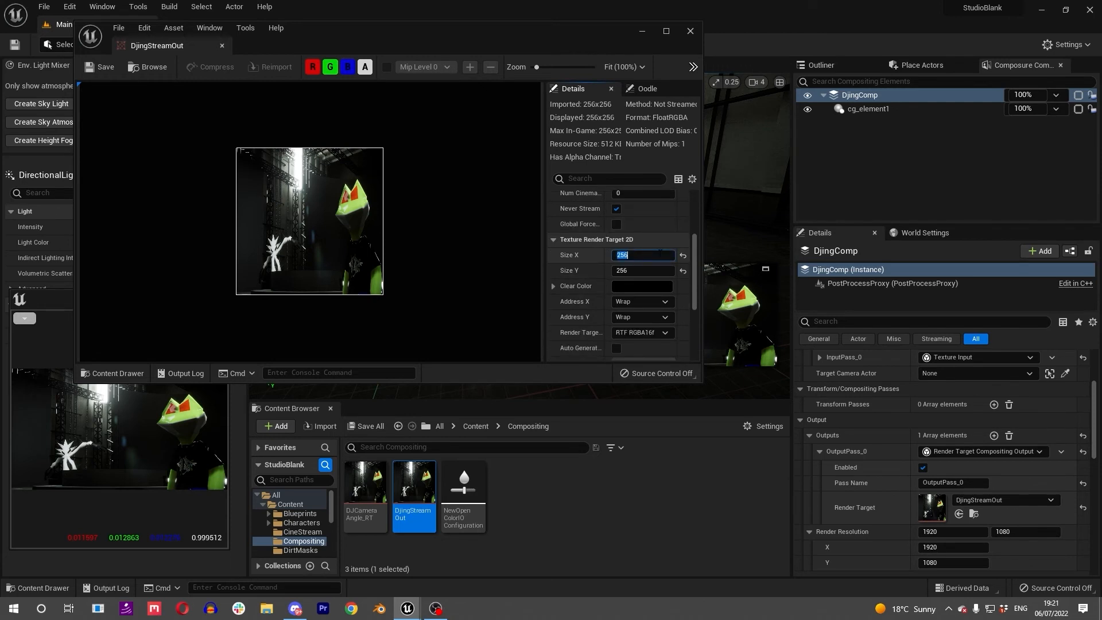
Set DjingStreamOut's size to 1920 by 1080 and close its editor
text(1920)
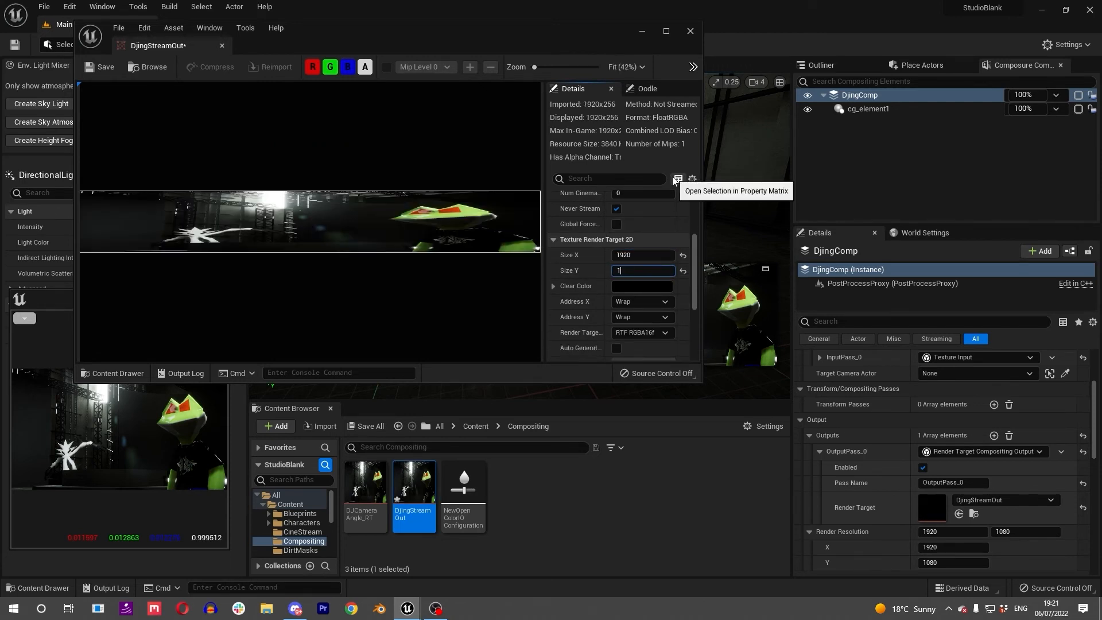
text(1080)
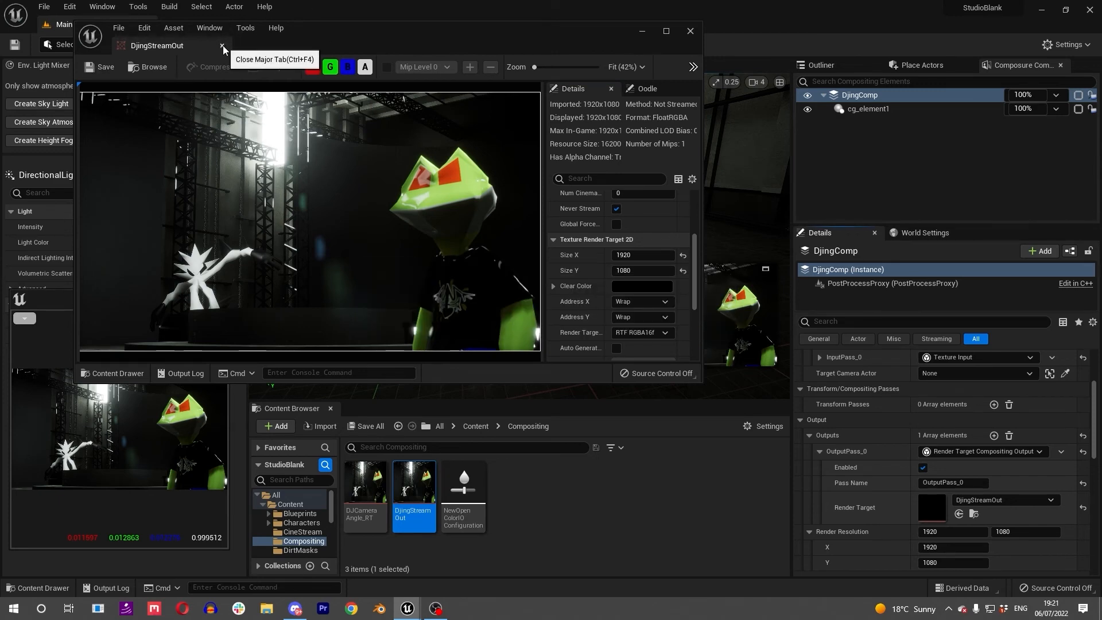
click(222, 46)
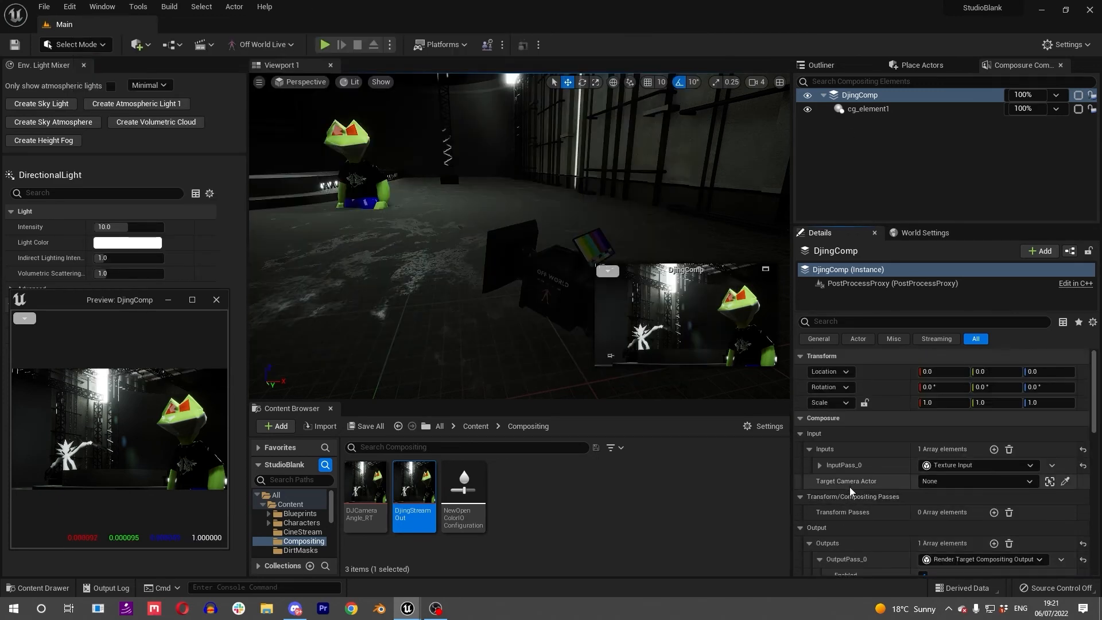